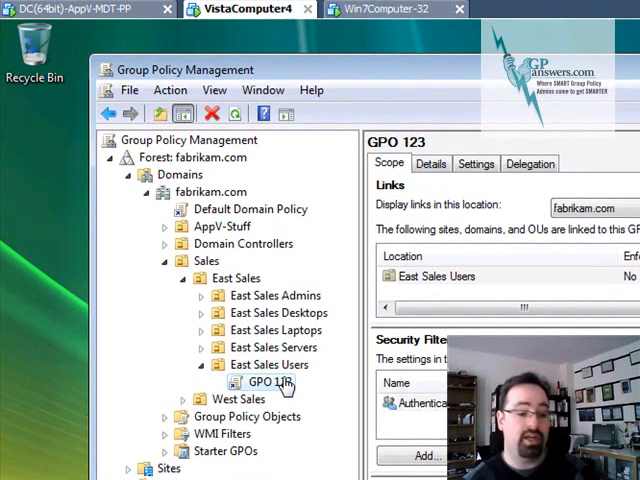
- Edit GPO 123 under East Sales Users and review Hide specified Control Panel items under User Configuration
double_click(266, 380)
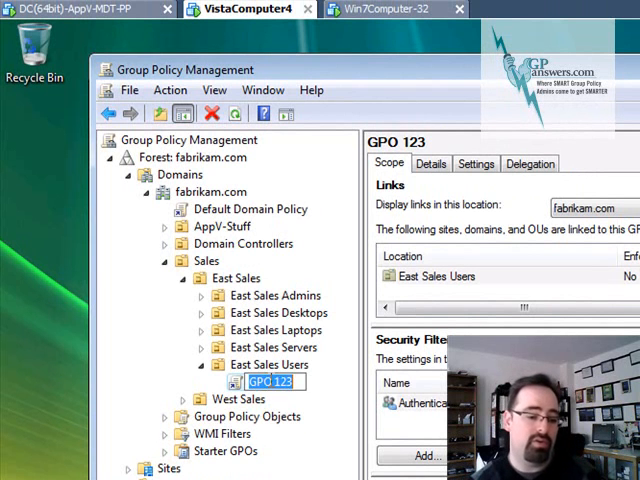
right_click(278, 380)
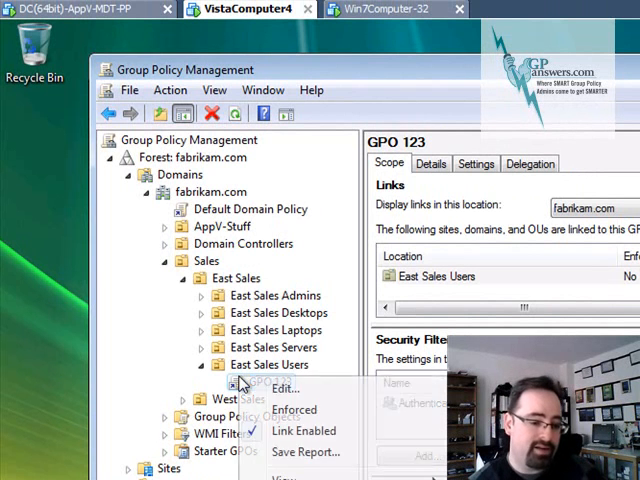
click(284, 388)
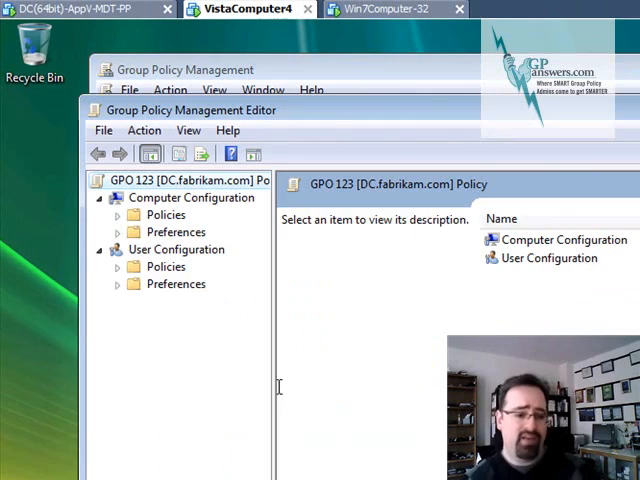
click(116, 266)
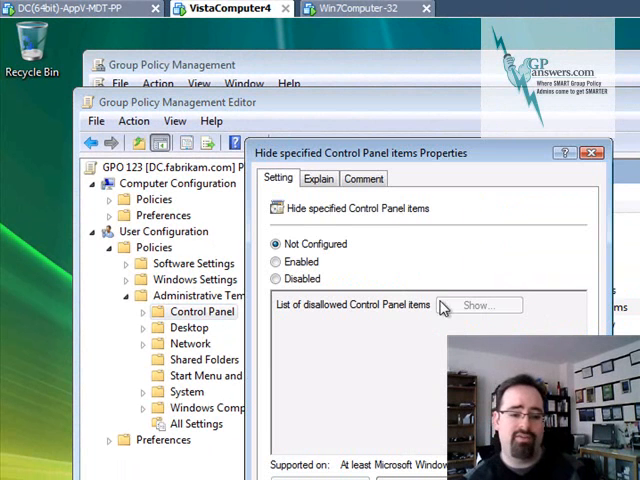
click(276, 260)
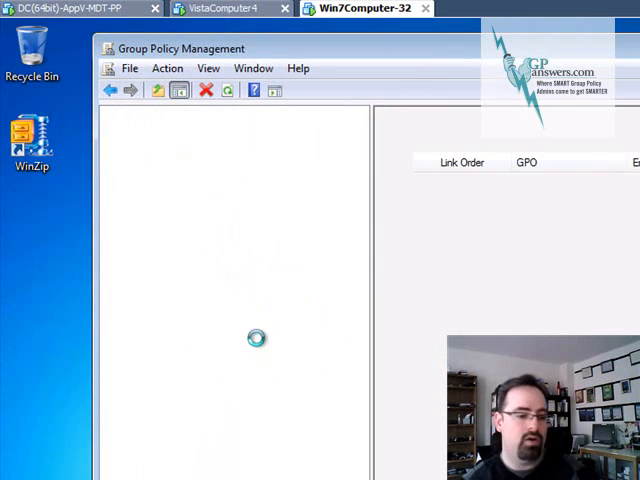
- Edit GPO 123 on the Windows 7 VM and show User Configuration > Administrative Templates > Control Panel
click(236, 312)
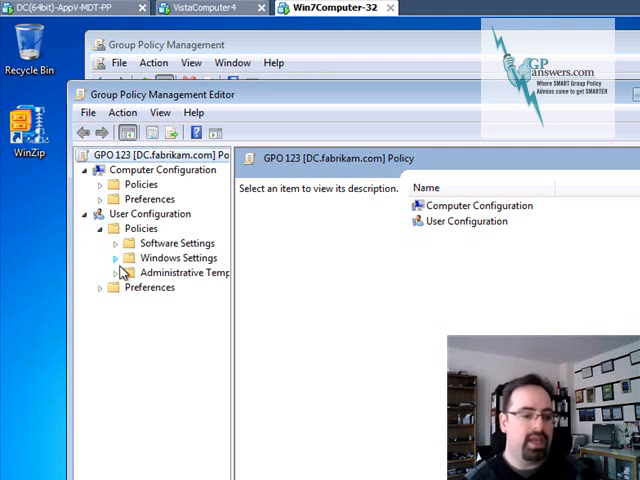
click(112, 272)
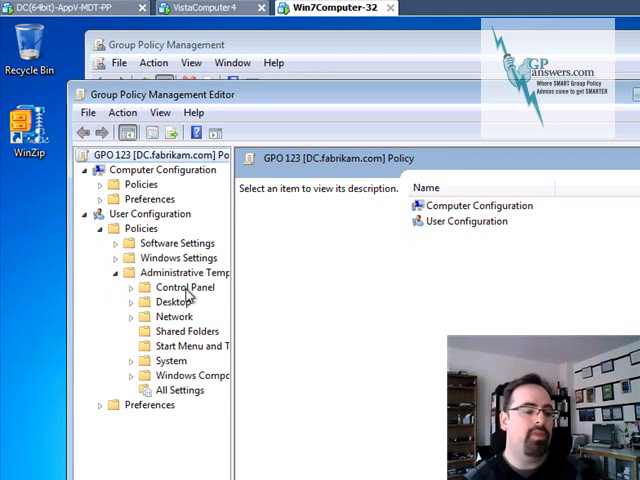
click(184, 288)
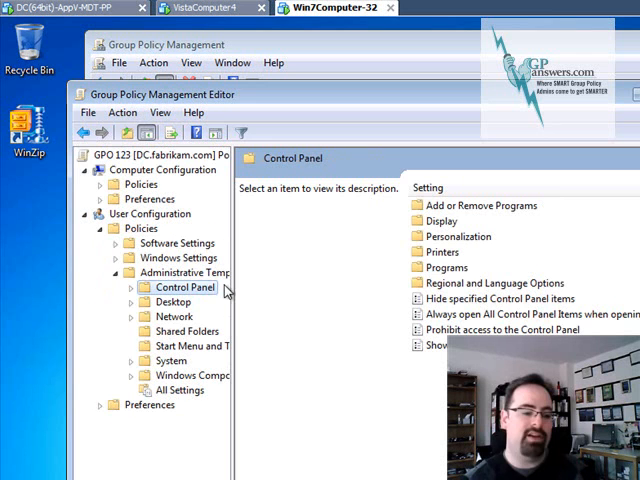
mouse_move(184, 272)
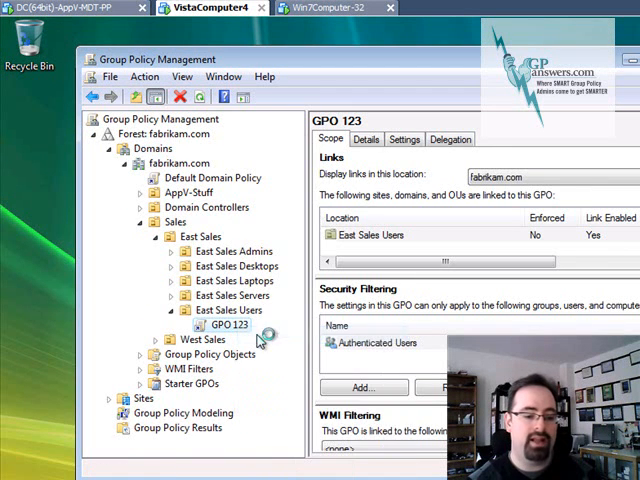
- Reopen GPO 123 in the editor and expand User Configuration > Policies
double_click(228, 324)
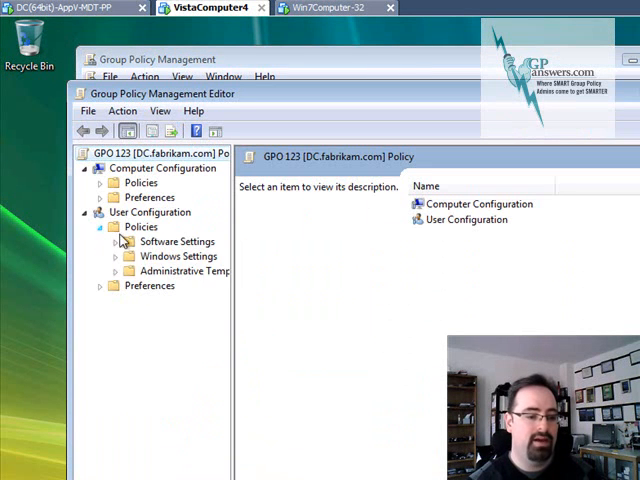
click(116, 272)
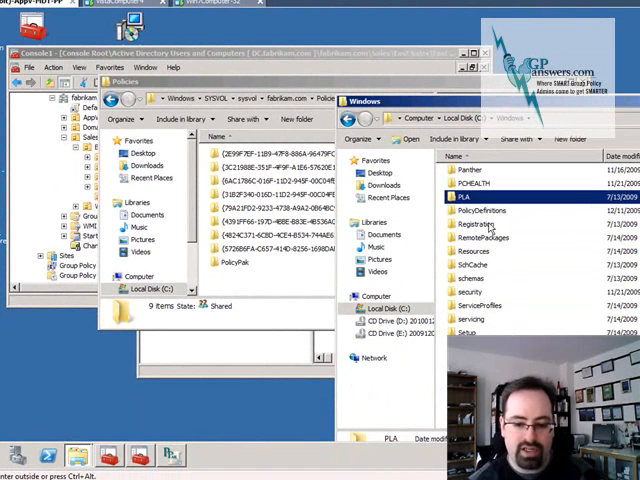
- Copy C:\Windows\PolicyDefinitions into \\fabrikam.com\SYSVOL\fabrikam.com\Policies and view the new folder
click(480, 212)
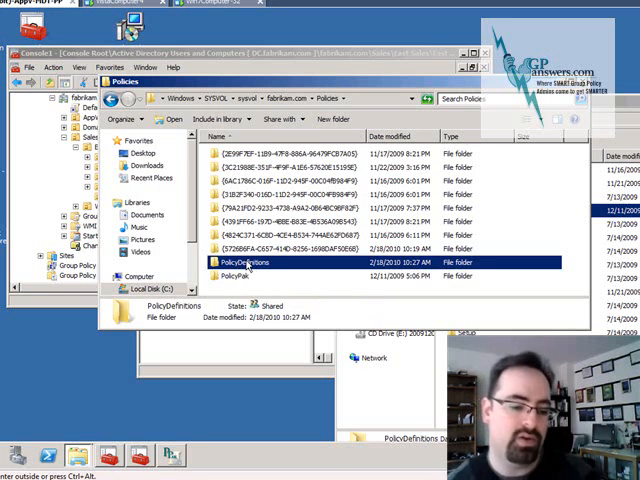
double_click(248, 260)
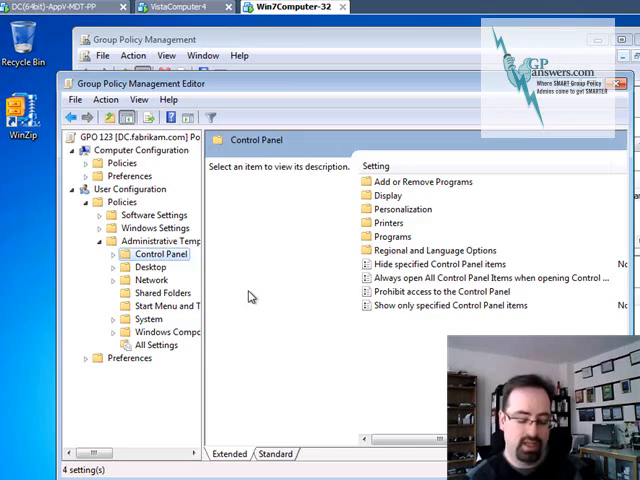
- Edit GPO 123 again so Administrative Templates loads from the central store's policy definitions
right_click(220, 288)
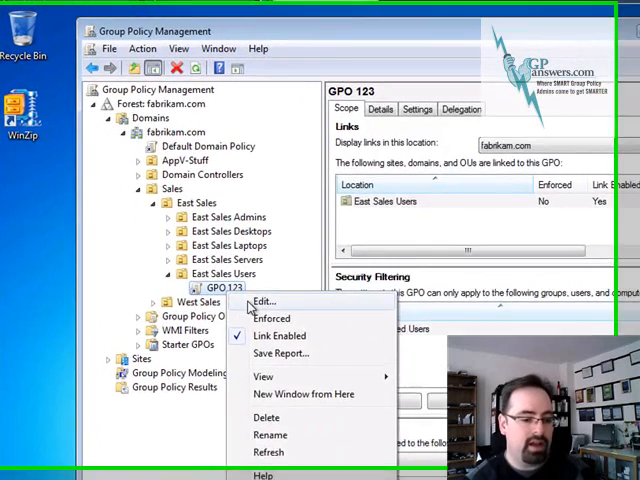
click(264, 300)
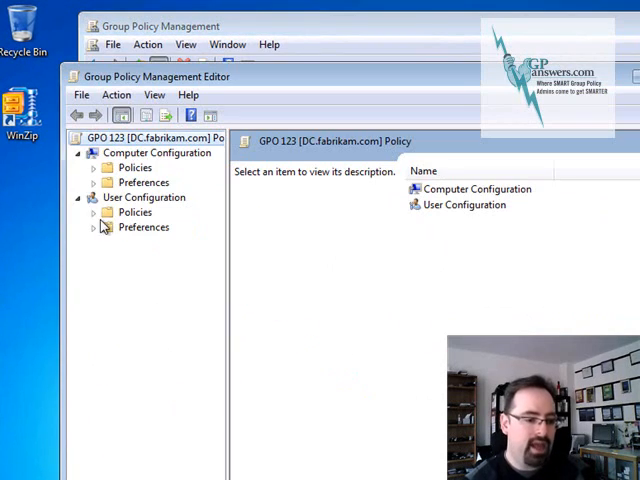
click(92, 212)
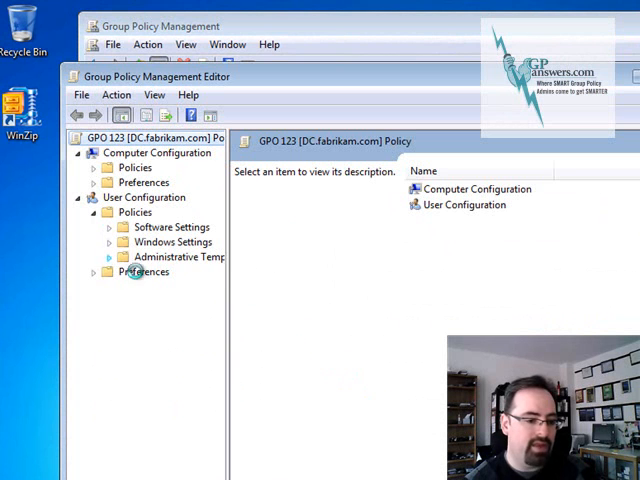
click(106, 256)
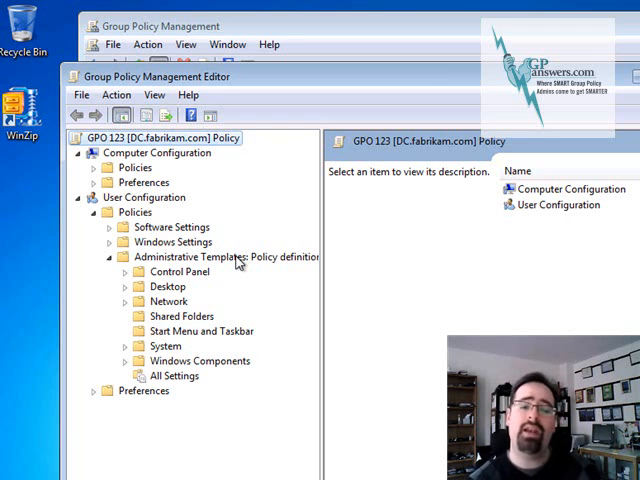
mouse_move(292, 270)
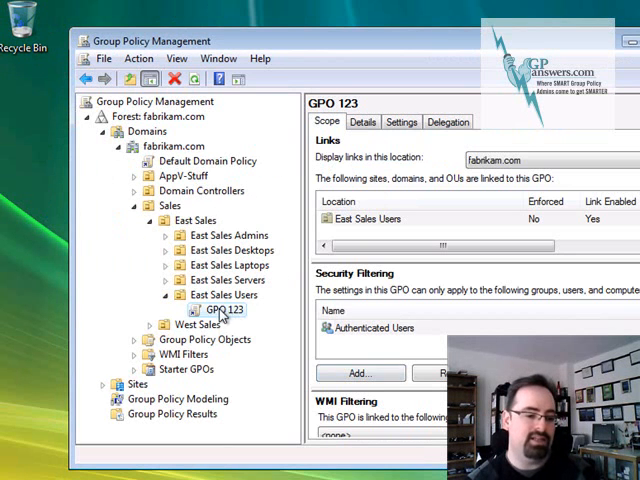
- Reopen GPO 123 on Vista and load Administrative Templates, hitting the TerminalServer-Server.adml parsing error
double_click(222, 308)
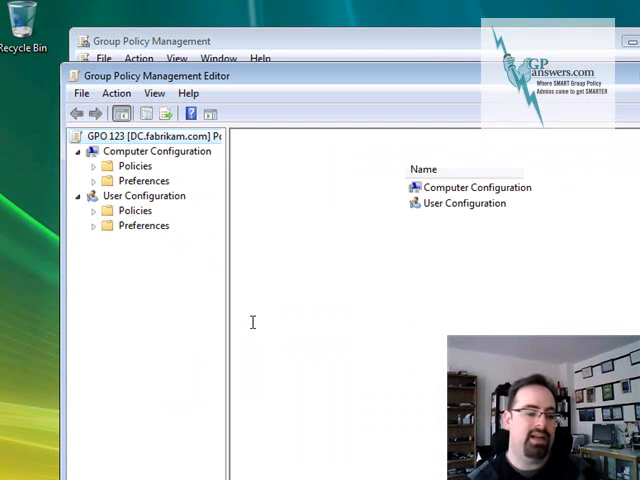
click(92, 210)
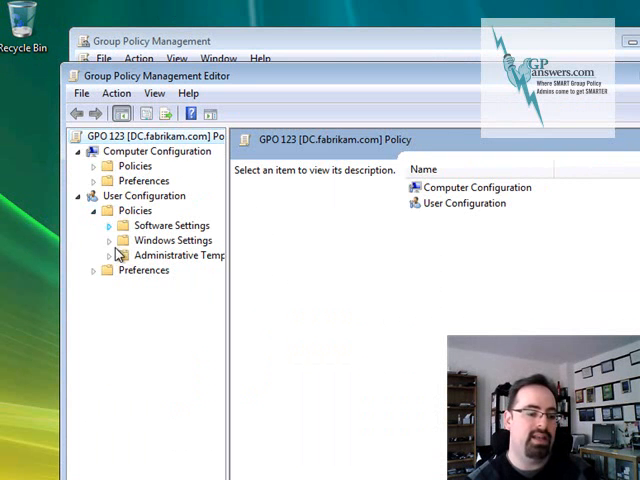
click(180, 256)
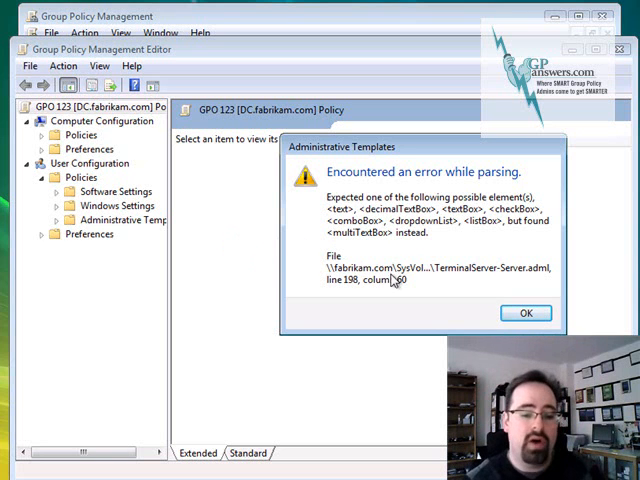
mouse_move(536, 228)
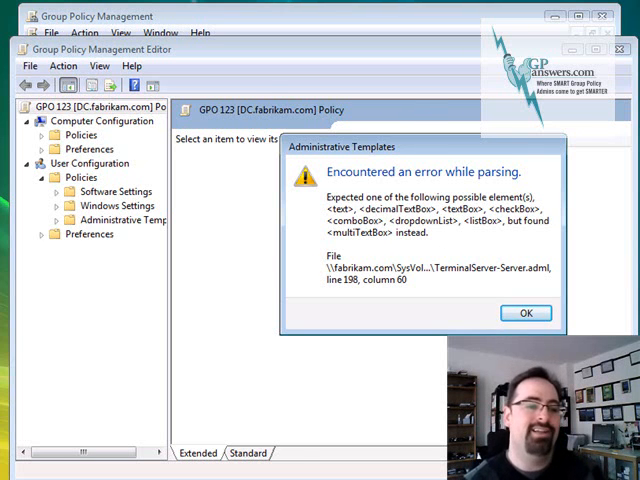
click(526, 312)
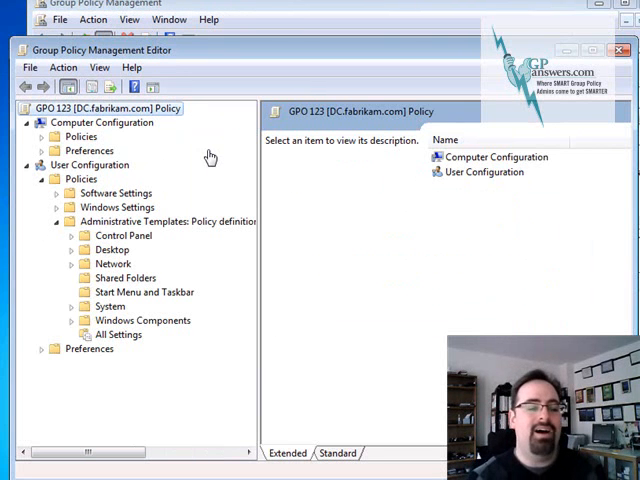
mouse_move(204, 156)
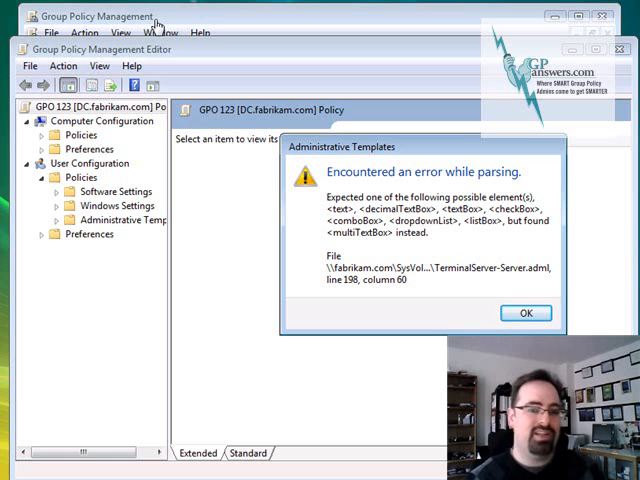
mouse_move(230, 222)
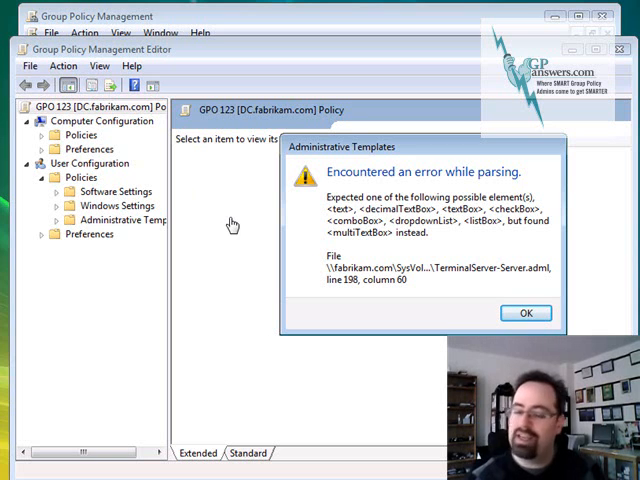
mouse_move(232, 232)
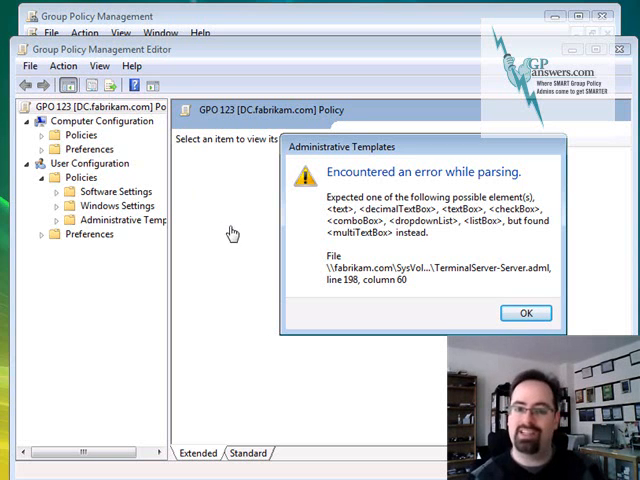